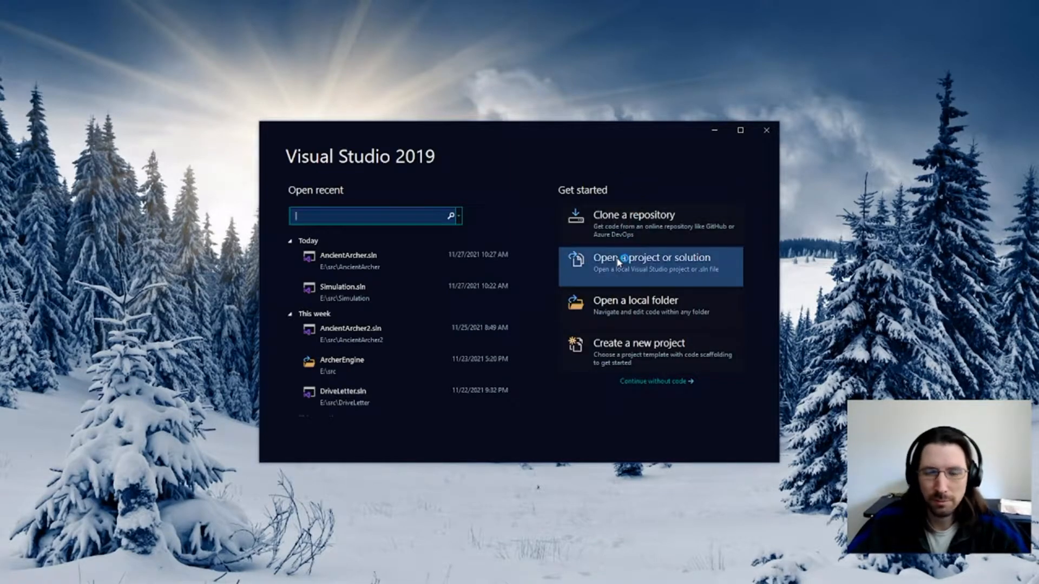
{"action": "mouse_move", "coordinate": [540, 177]}
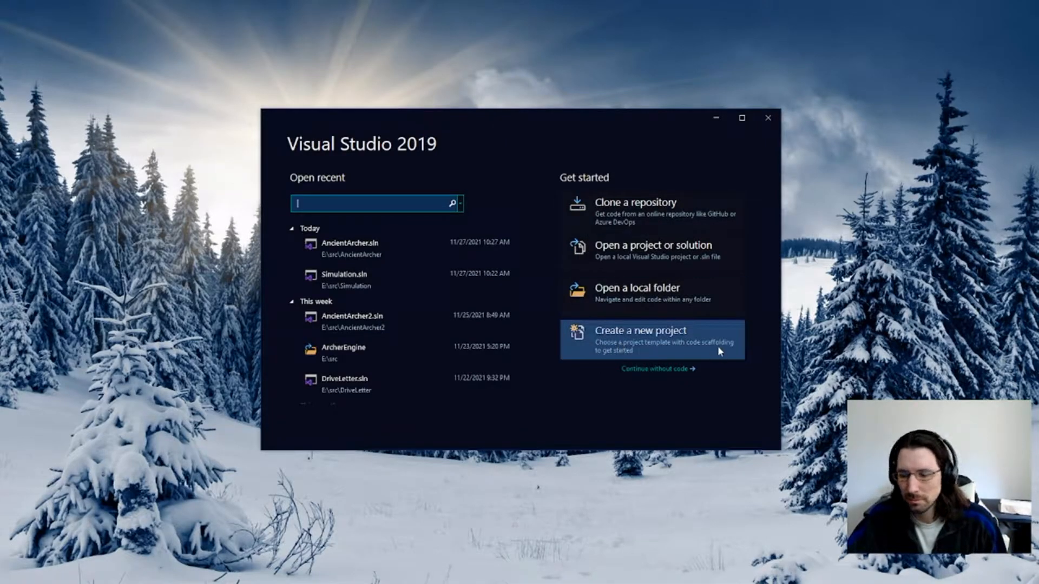
{"action": "mouse_move", "coordinate": [677, 296]}
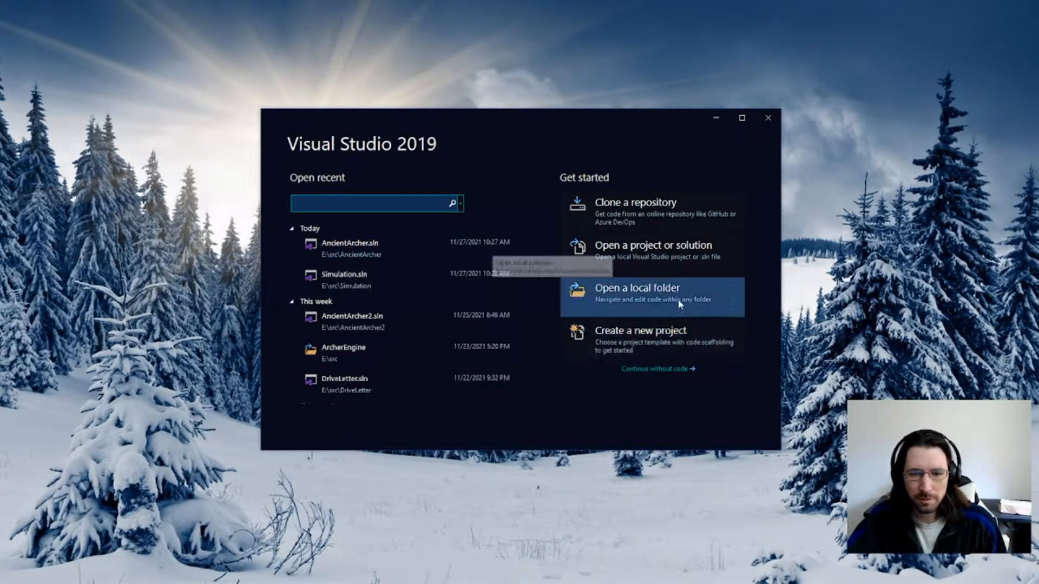
- Start a new project from the C++ Empty Project template and continue to configuration
{"action": "left_click", "coordinate": [639, 331]}
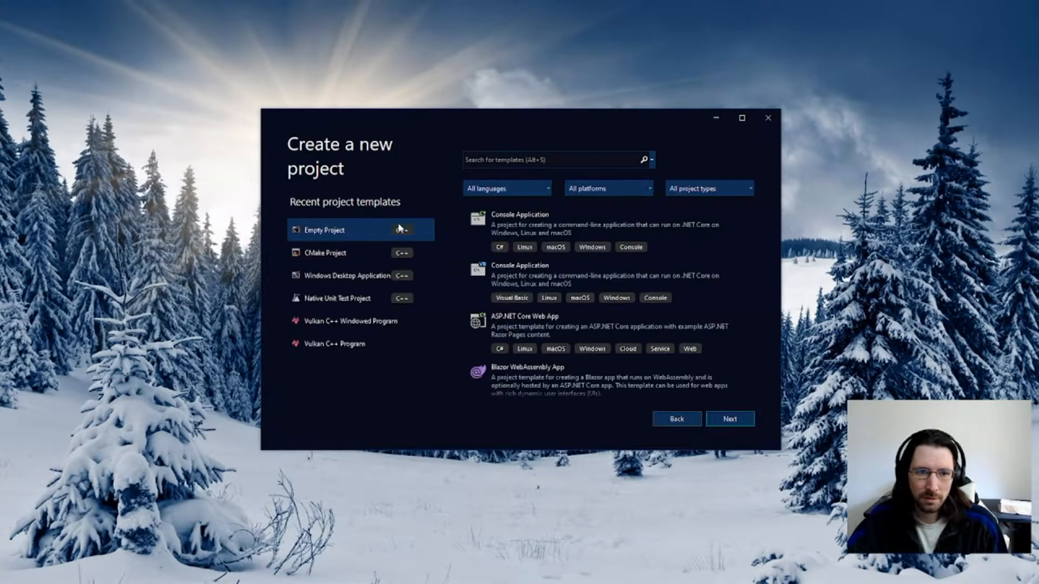
{"action": "left_click", "coordinate": [360, 229]}
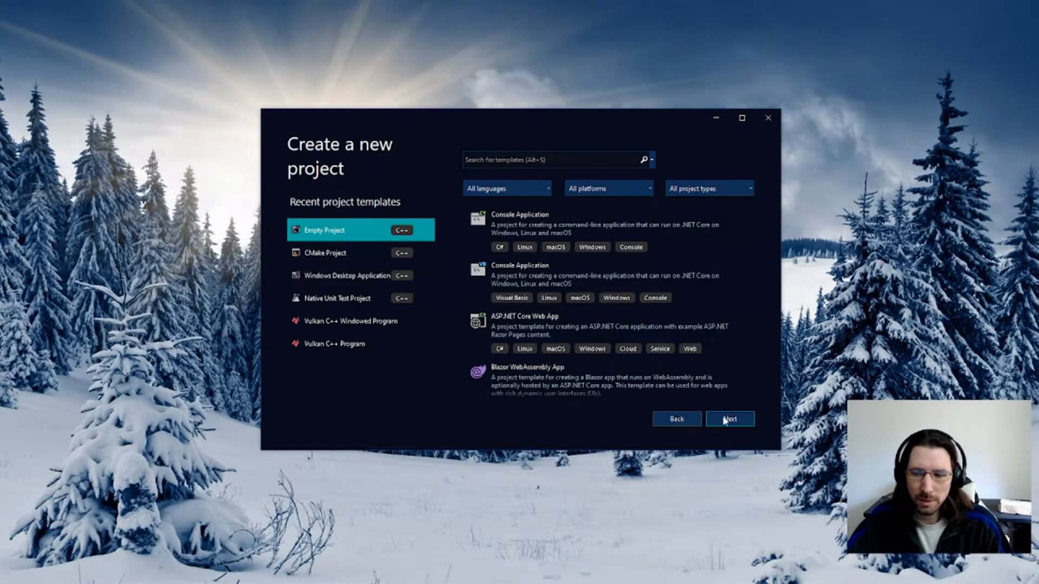
{"action": "left_click", "coordinate": [728, 419]}
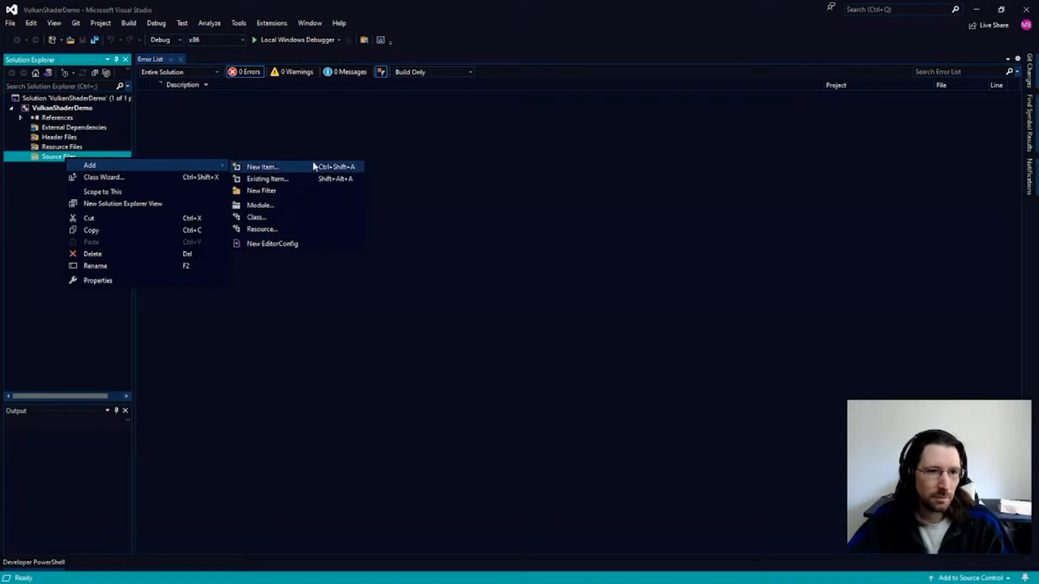
- Add Source.cpp with a main loop calling init, update, render and pollevents, and save it
{"action": "left_click", "coordinate": [262, 166]}
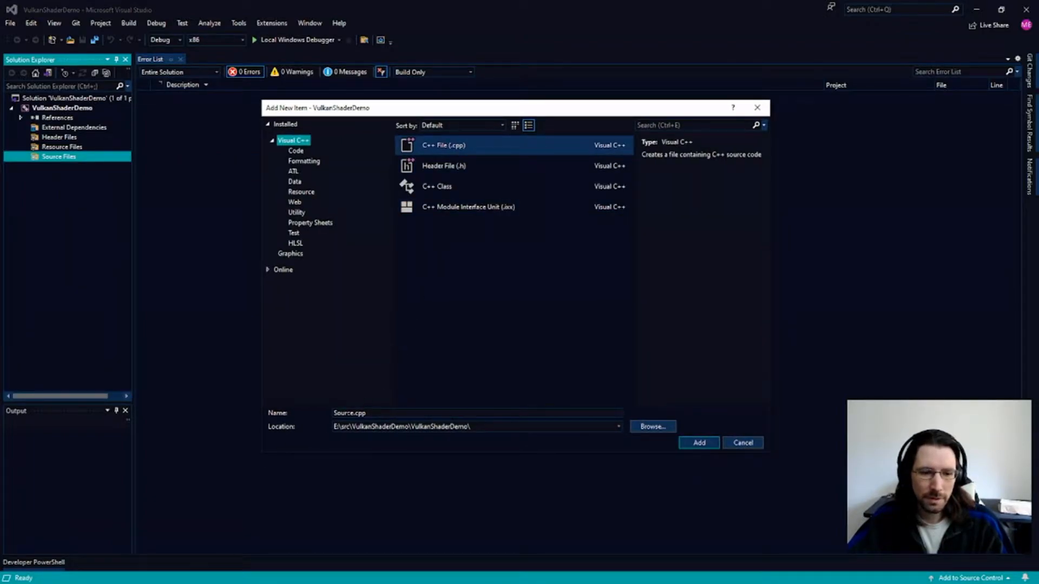
{"action": "left_click", "coordinate": [698, 442]}
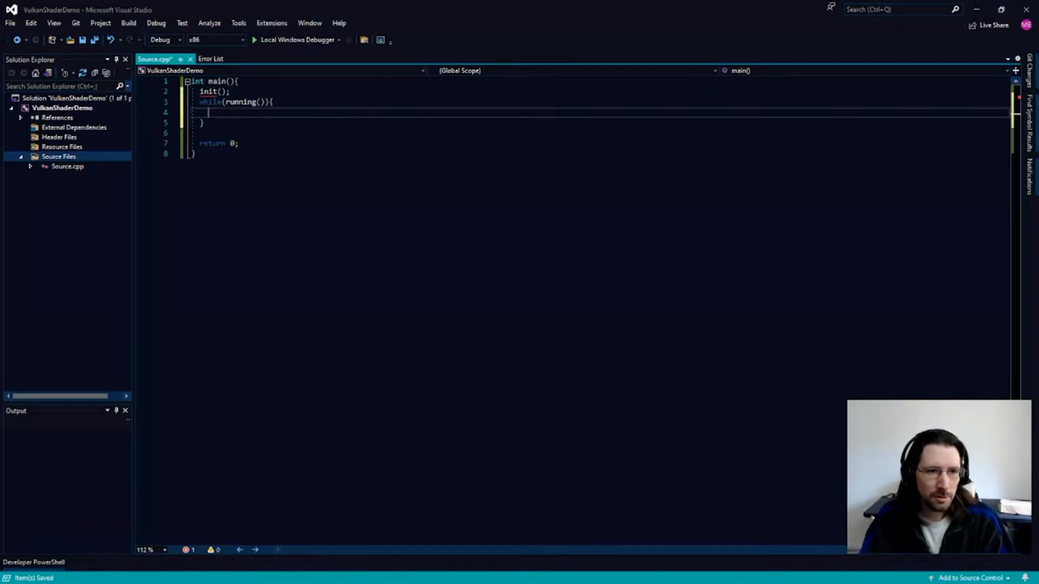
{"action": "type", "text": "update();"}
{"action": "type", "text": "poll"}
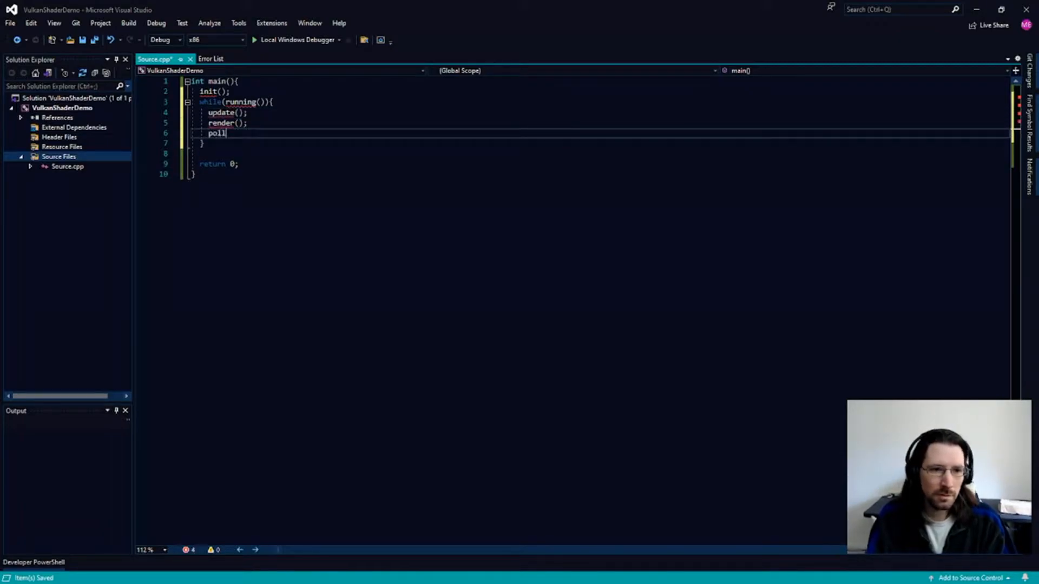
{"action": "type", "text": "events();"}
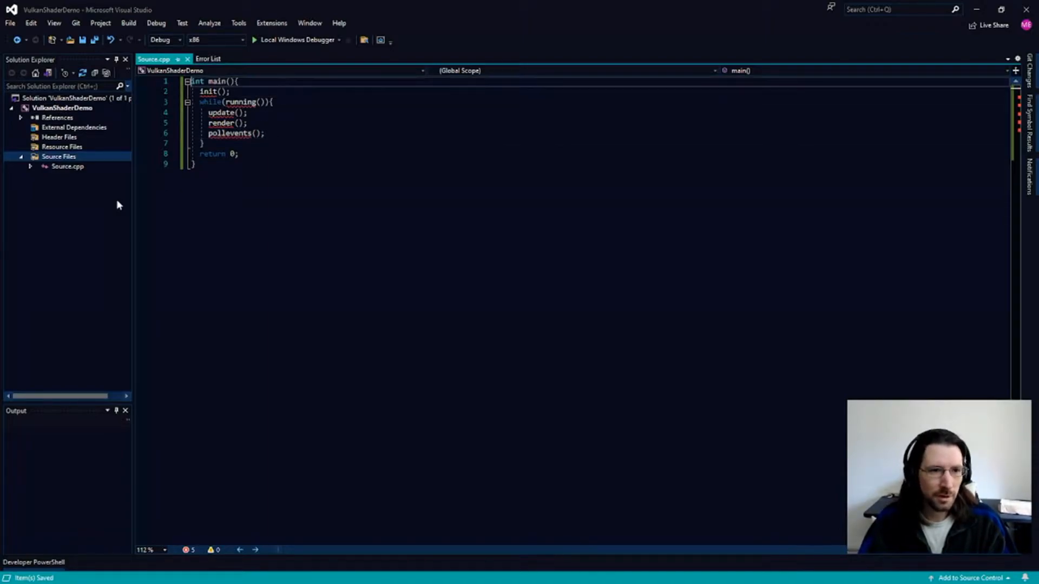
{"action": "key", "text": "Enter"}
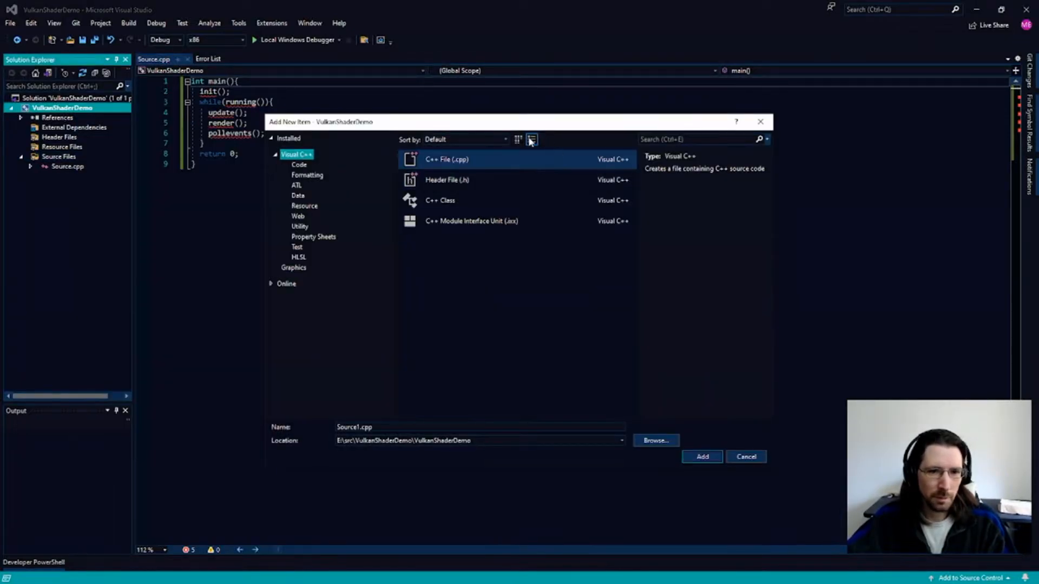
- Browse the samples folder of the Vulkan-Hpp repository on GitHub
{"action": "left_click", "coordinate": [446, 179]}
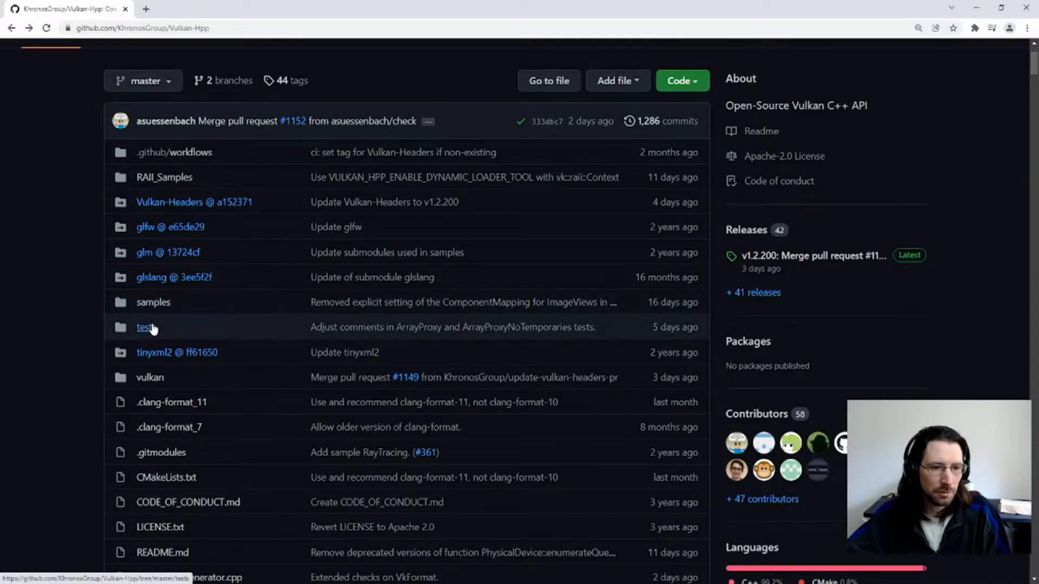
{"action": "left_click", "coordinate": [153, 302]}
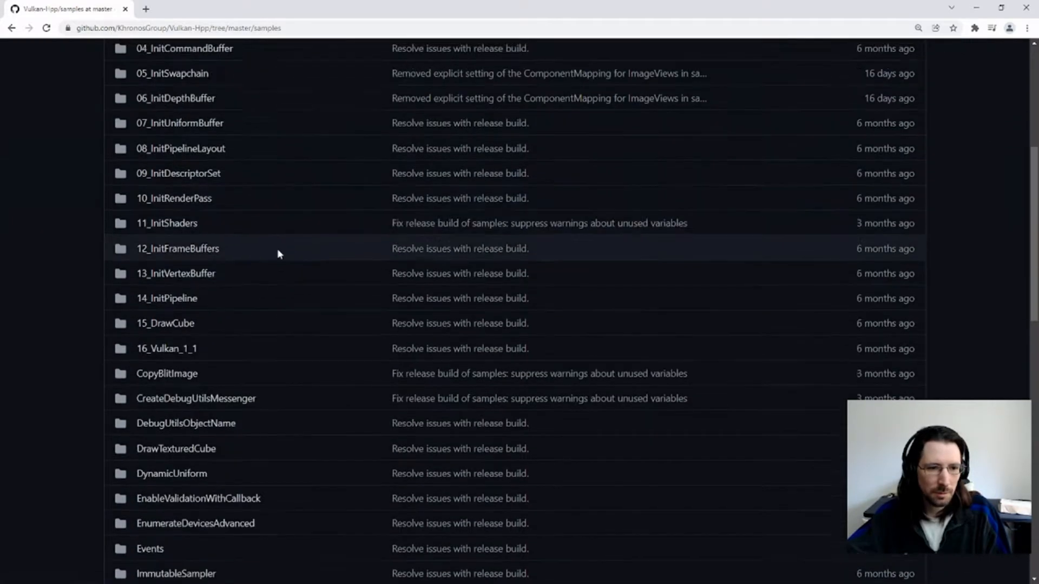
{"action": "left_click", "coordinate": [166, 324]}
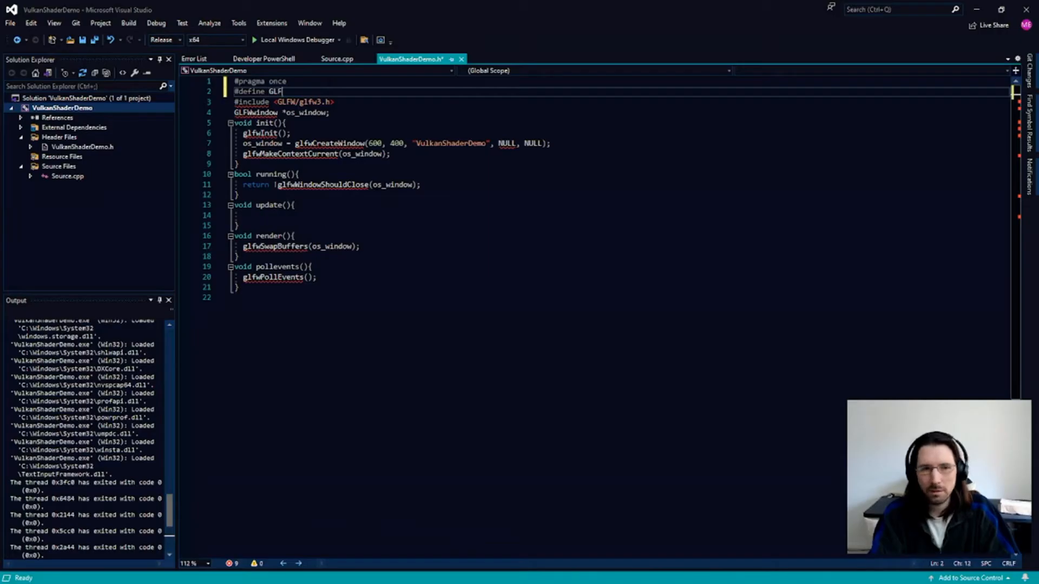
- Write the GLFW include setup in VulkanShaderDemo.h, close the property pages and open the src folder
{"action": "type", "text": "W_INCLUDE_"}
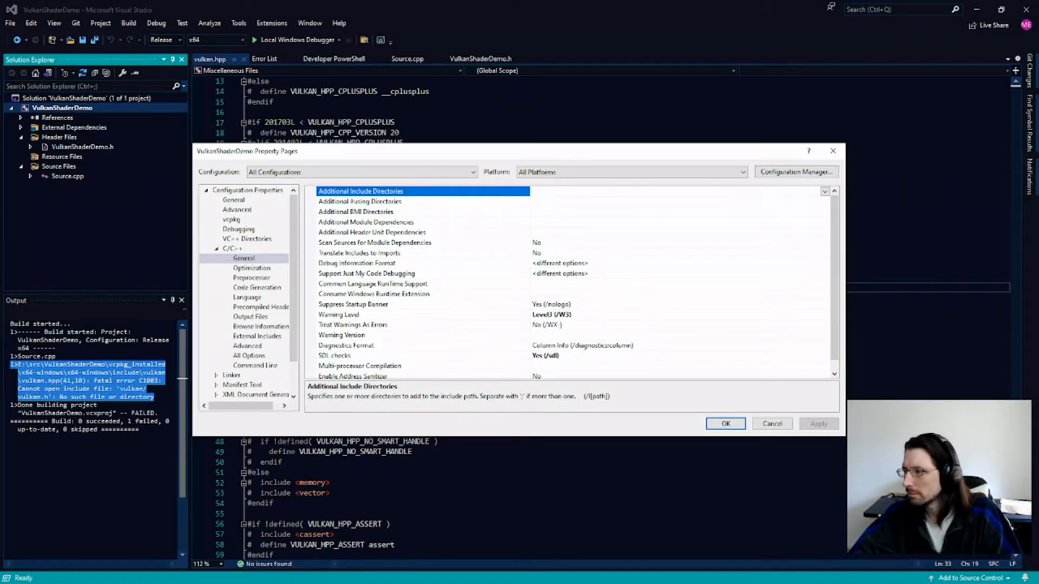
{"action": "left_click", "coordinate": [772, 423]}
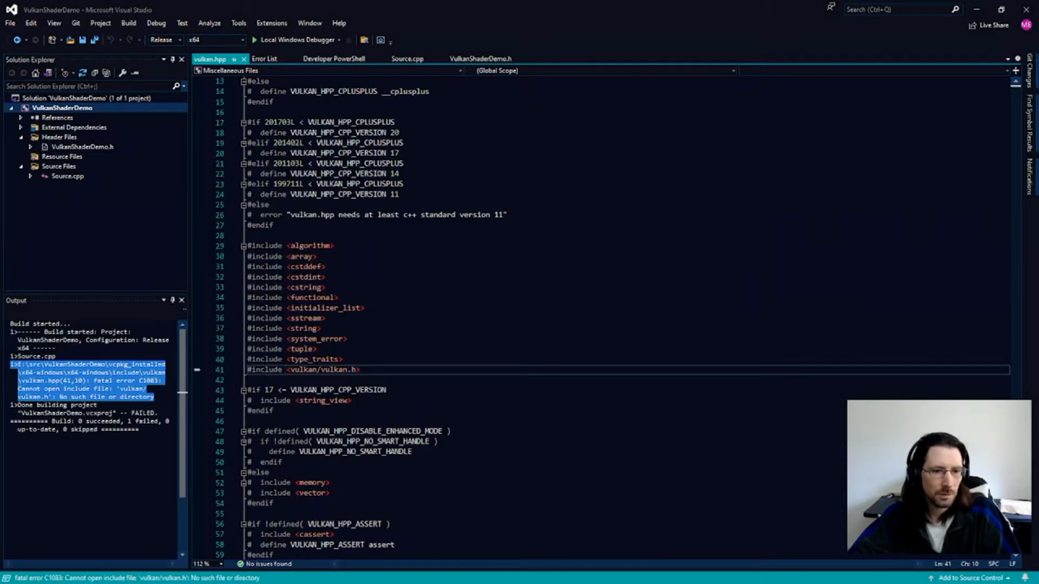
{"action": "left_click", "coordinate": [424, 59]}
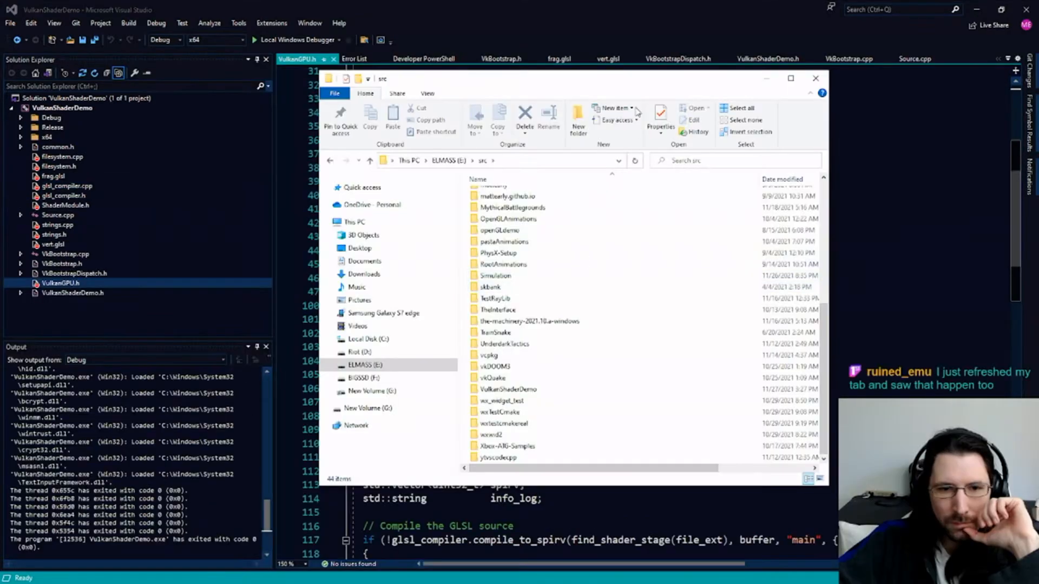
{"action": "left_click", "coordinate": [816, 78]}
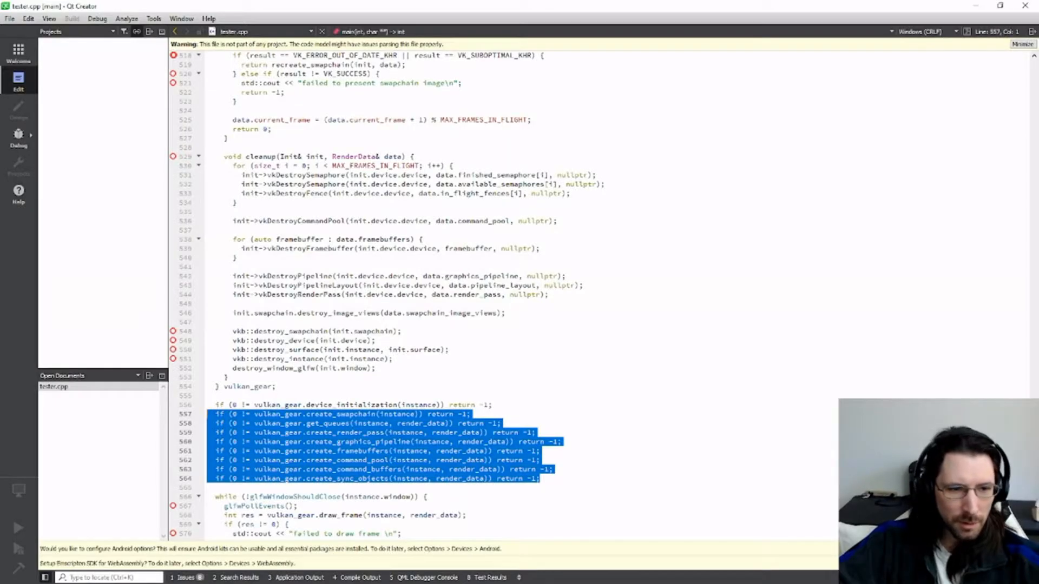
- Scroll tester.cpp to the vulkan_gear swapchain, render pass and pipeline calls
{"action": "scroll", "scroll_direction": "down", "scroll_amount": 3}
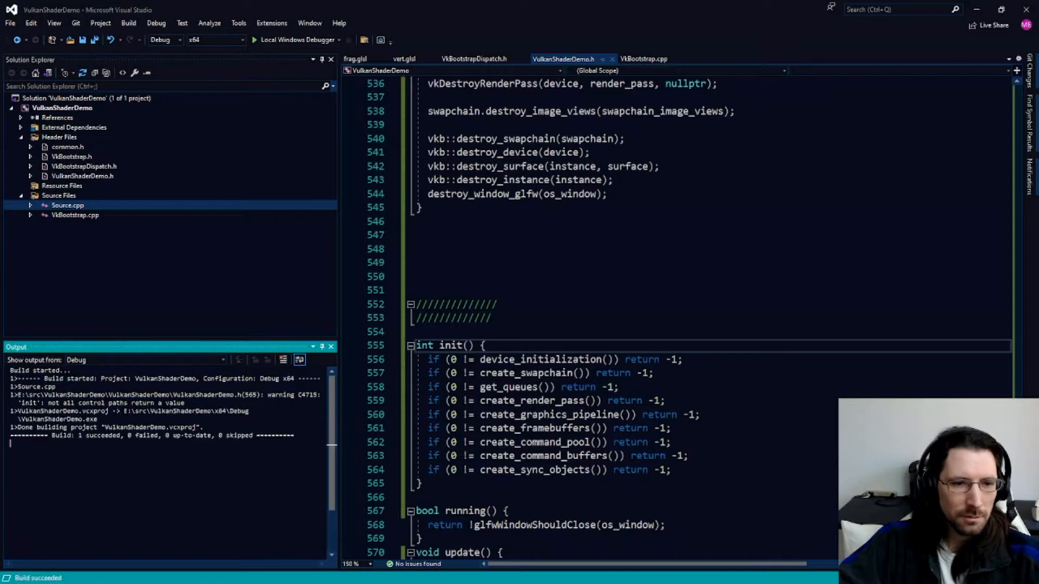
- Run under the debugger, dismiss the readFile runtime_error, inspect VkBootstrap.cpp and stop debugging
{"action": "left_click", "coordinate": [293, 39]}
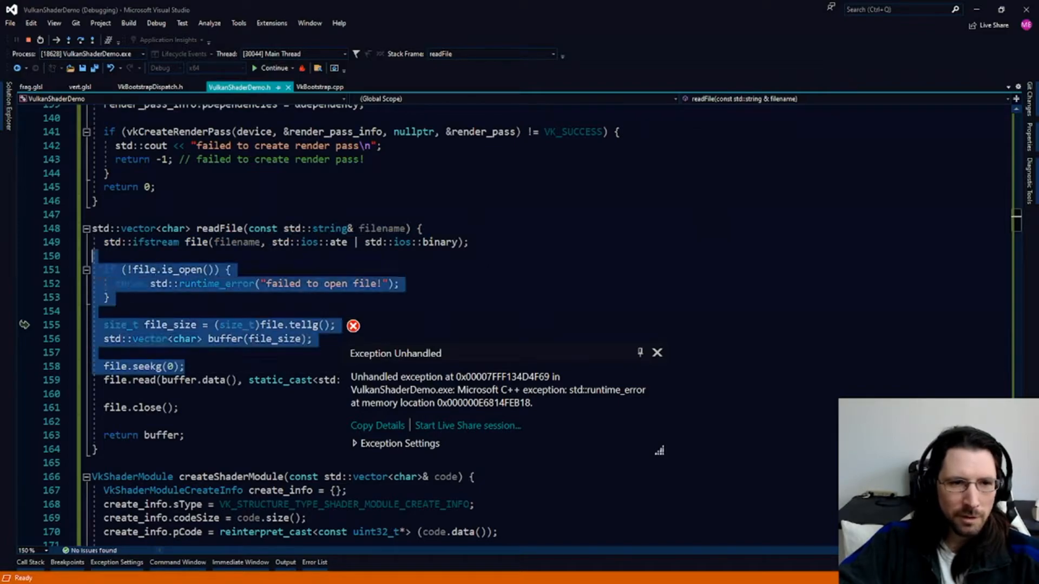
{"action": "left_click", "coordinate": [657, 352]}
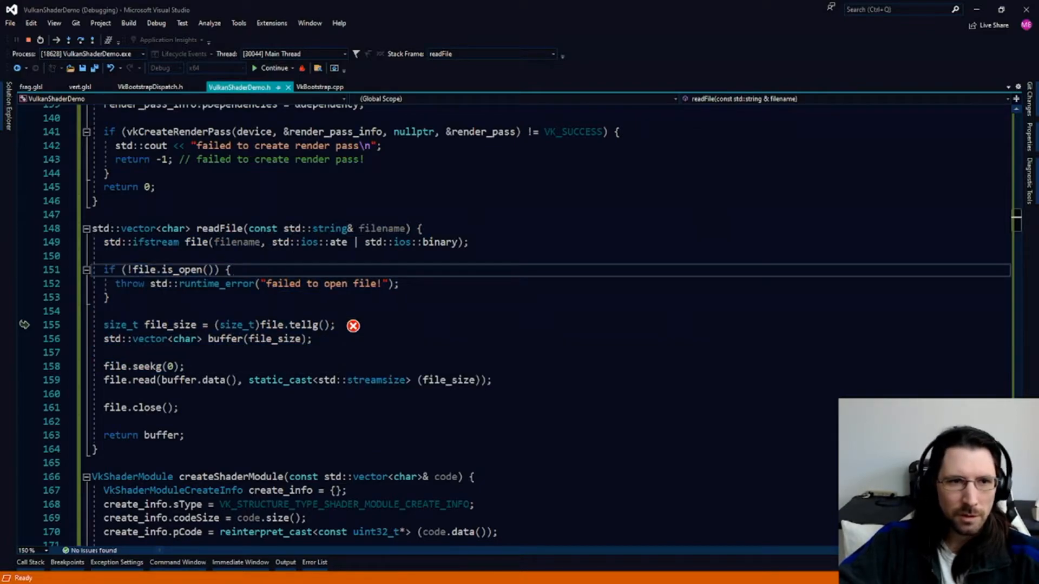
{"action": "left_click", "coordinate": [320, 87]}
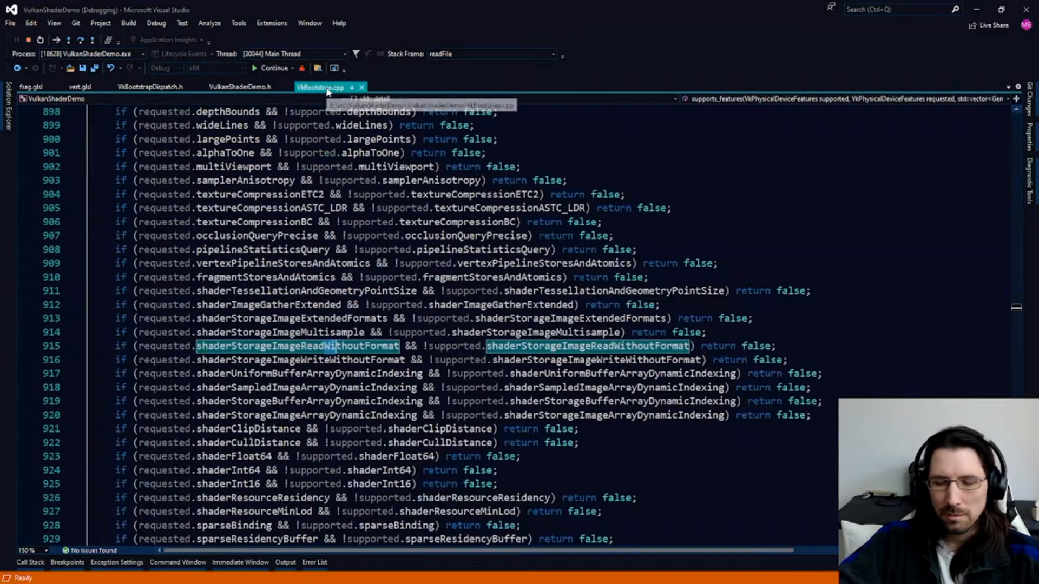
{"action": "left_click", "coordinate": [241, 87]}
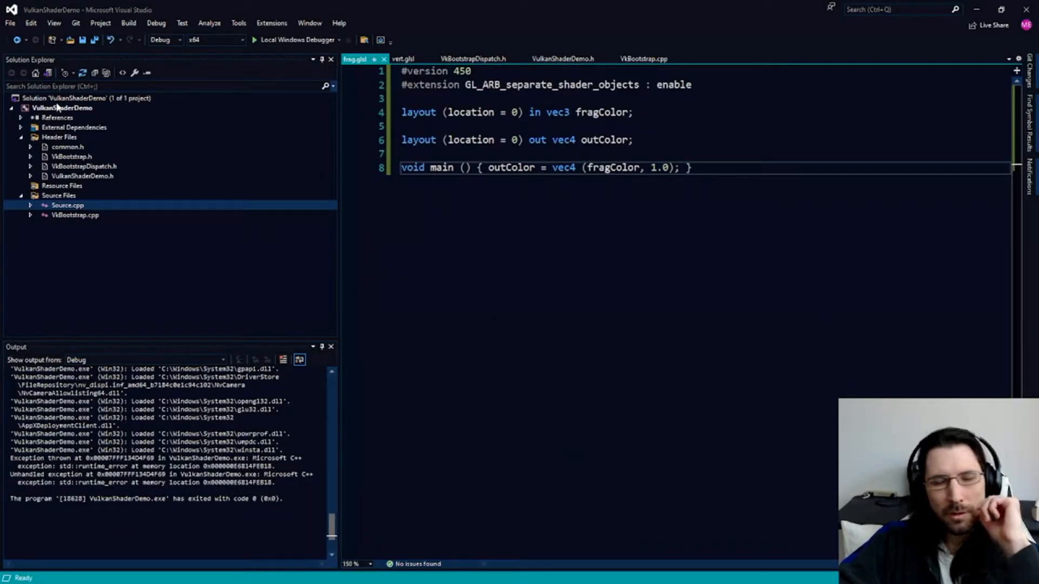
- Show all files in Solution Explorer and select vert.glsl
{"action": "right_click", "coordinate": [63, 108]}
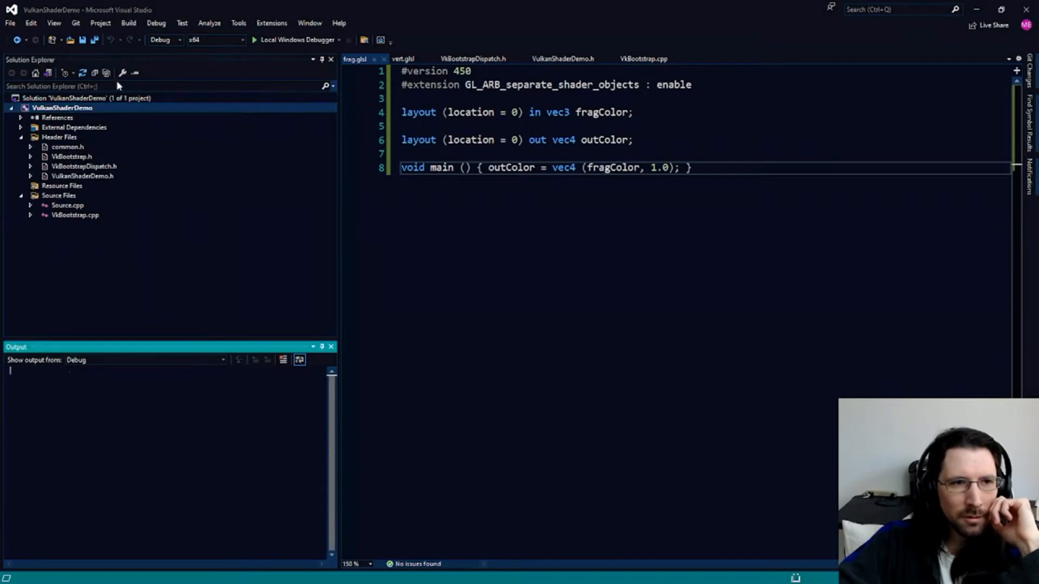
{"action": "left_click", "coordinate": [106, 73]}
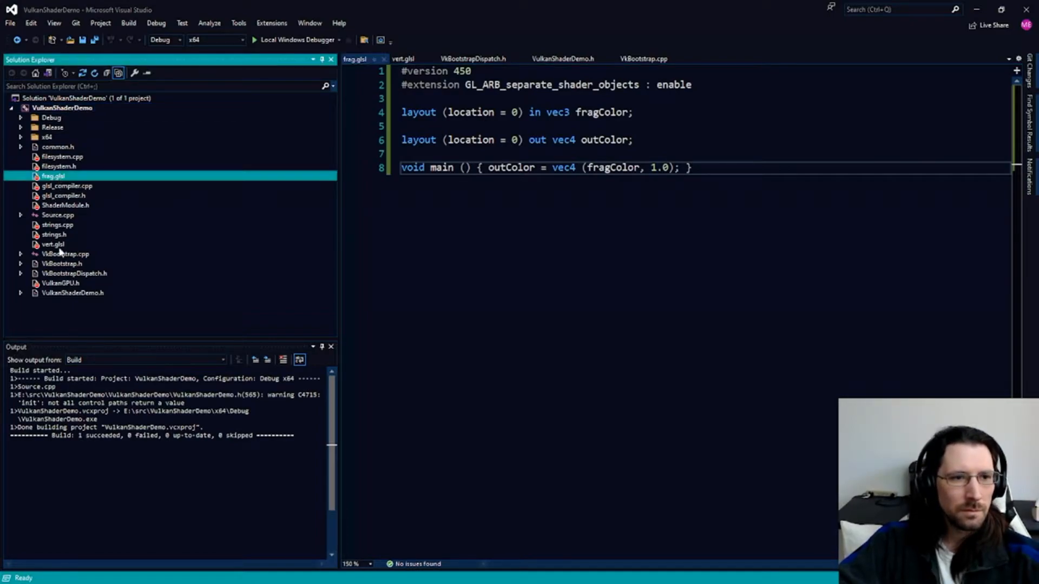
{"action": "left_click", "coordinate": [52, 244]}
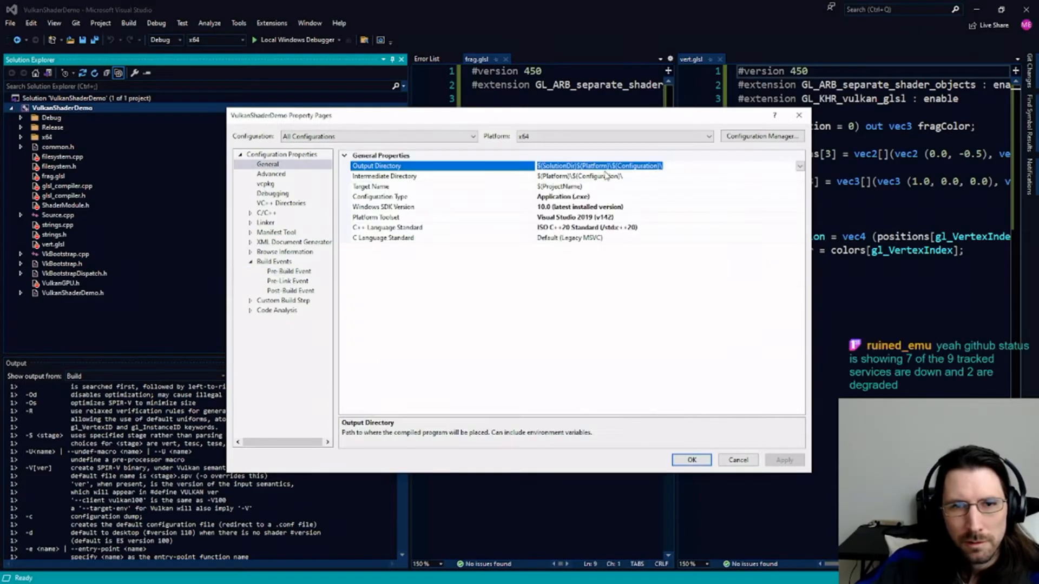
{"action": "mouse_move", "coordinate": [561, 340]}
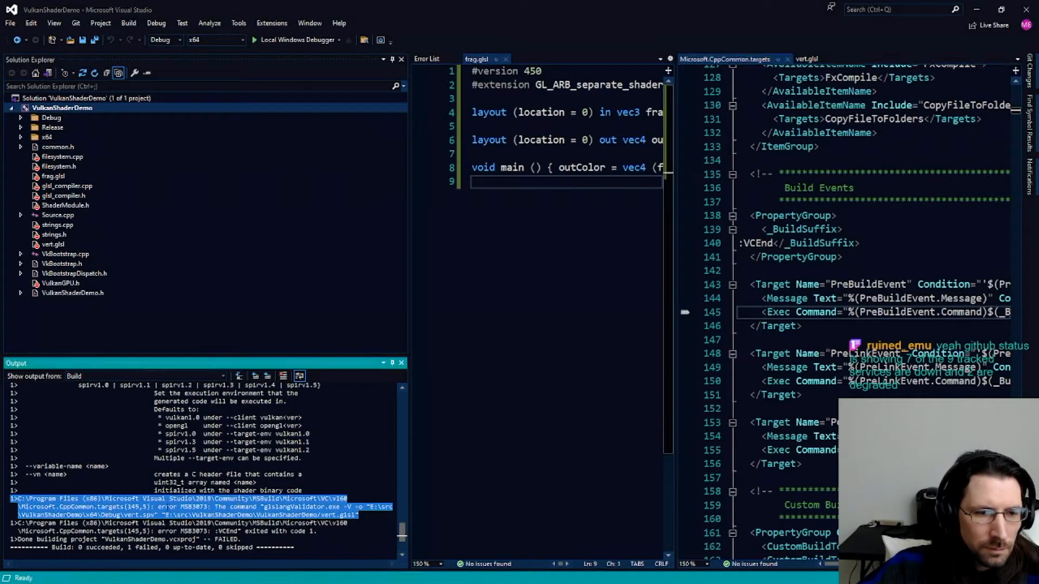
- Inspect the MSB3073 glslangValidator error on vert.glsl in the Output window
{"action": "left_click", "coordinate": [428, 58]}
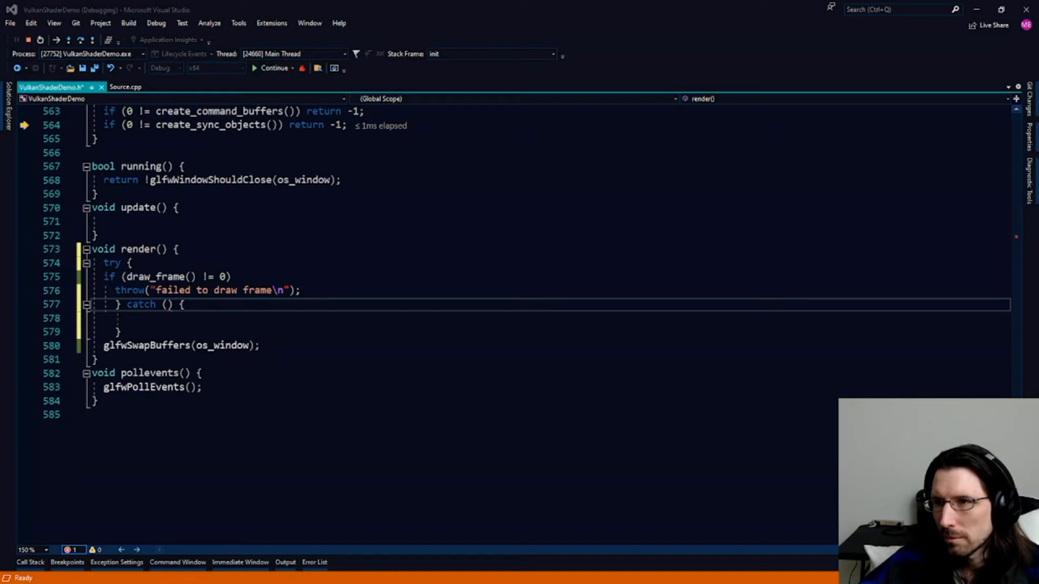
- Continue execution so the Vulkan Triangle window renders the rainbow-gradient triangle
{"action": "left_click", "coordinate": [274, 67]}
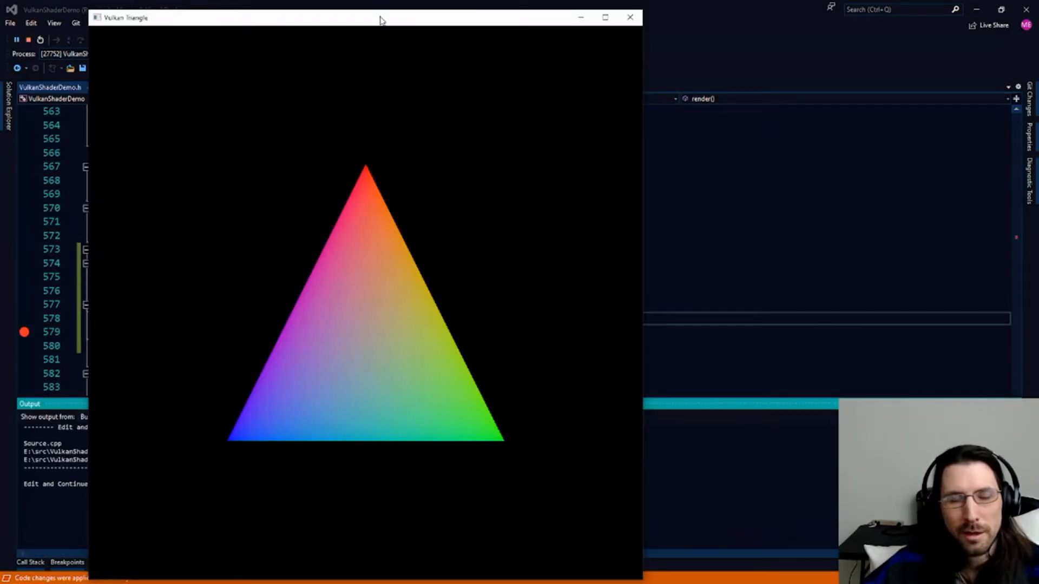
{"action": "mouse_move", "coordinate": [383, 45]}
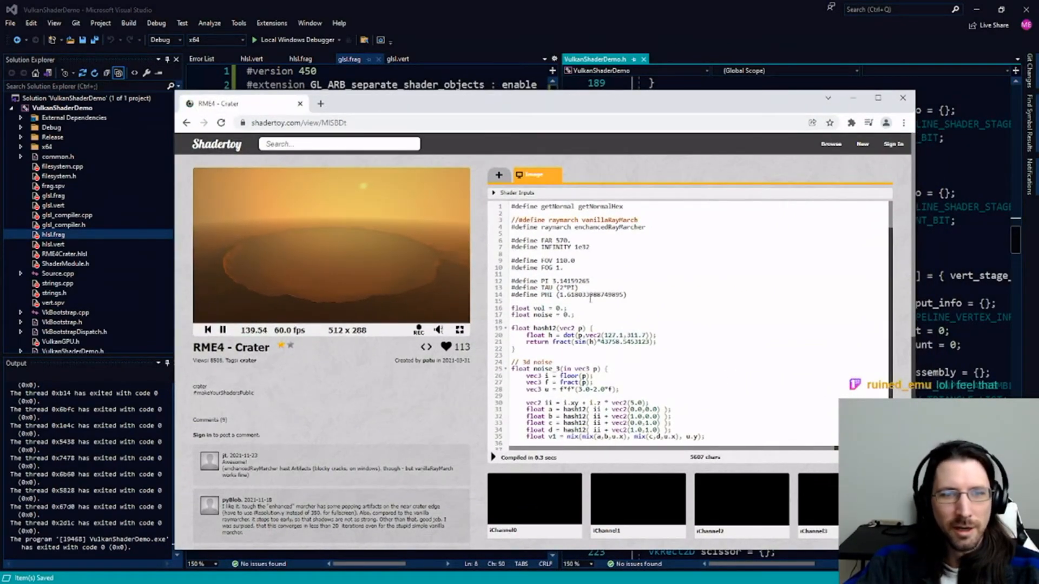
- Scroll through the RME4 - Crater shader source on Shadertoy, then leave the browser
{"action": "scroll", "scroll_direction": "down", "scroll_amount": 3}
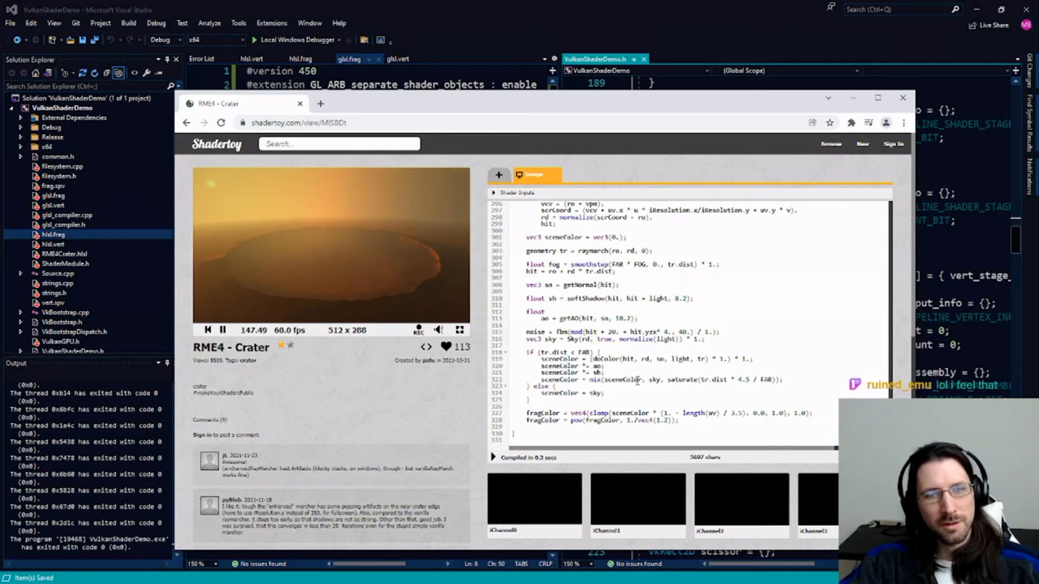
{"action": "scroll", "scroll_direction": "up", "scroll_amount": 3}
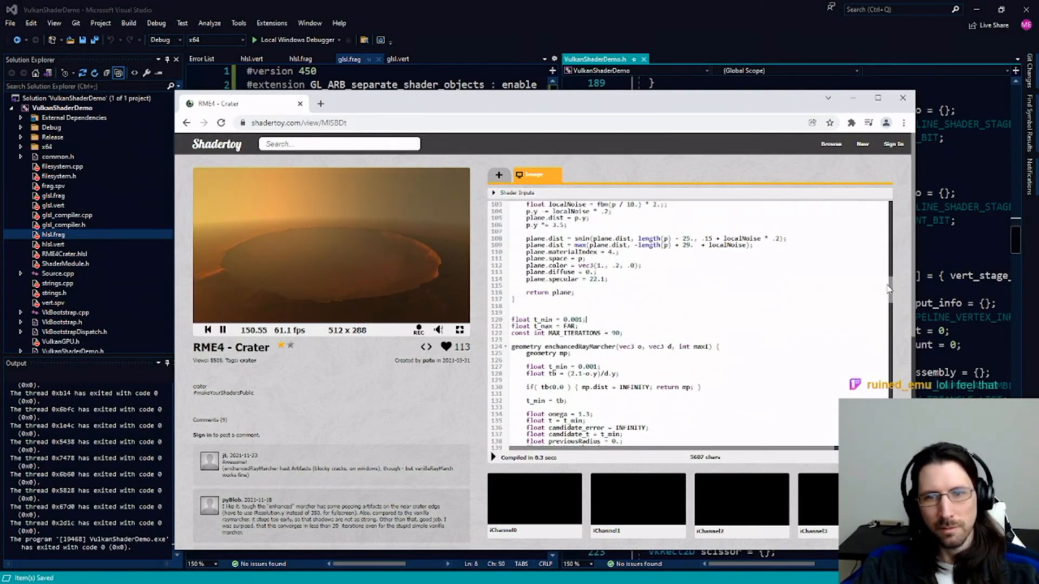
{"action": "scroll", "scroll_direction": "down", "scroll_amount": 3}
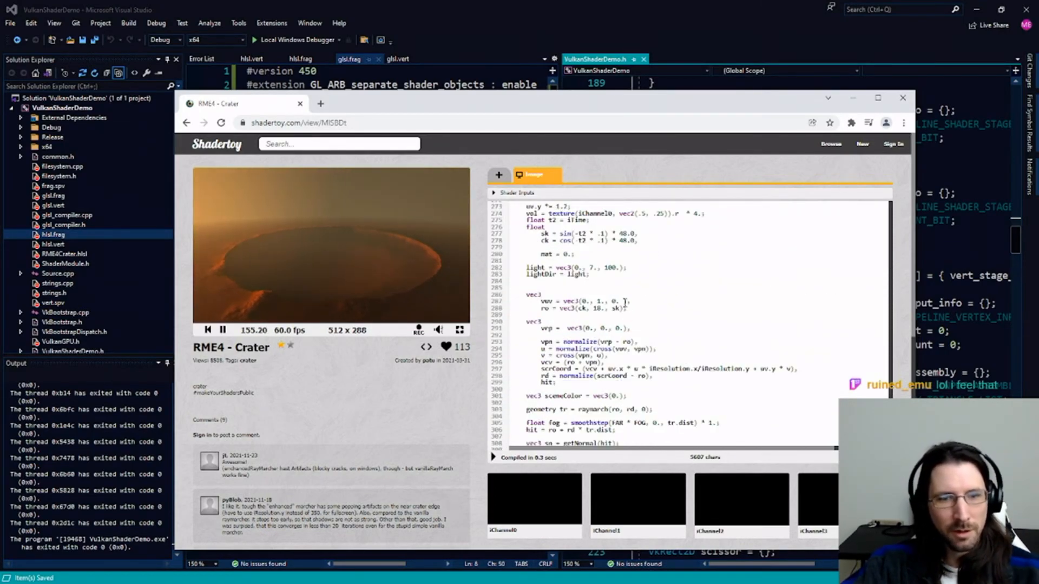
{"action": "left_click", "coordinate": [901, 98]}
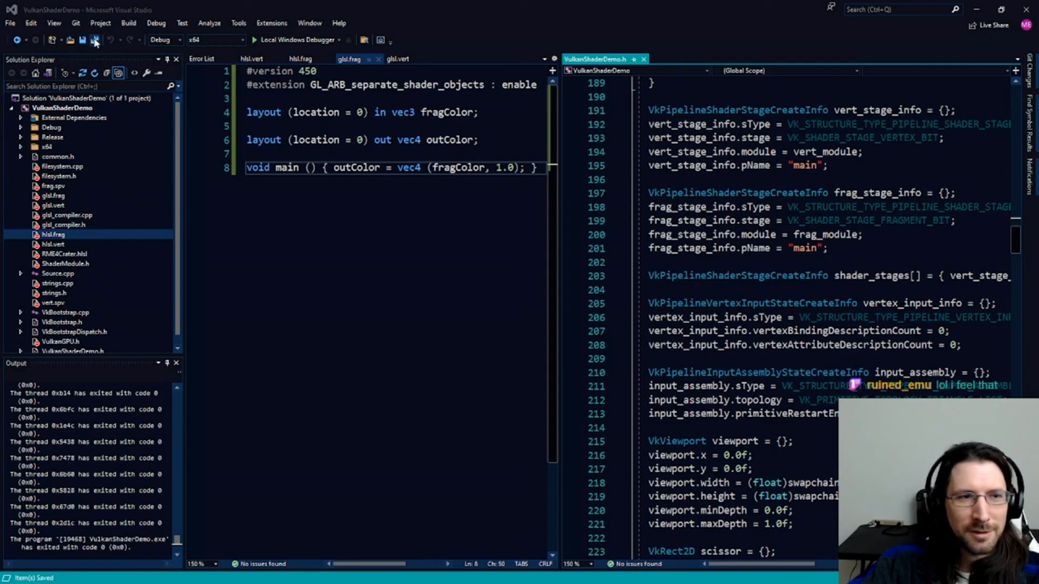
{"action": "mouse_move", "coordinate": [97, 45]}
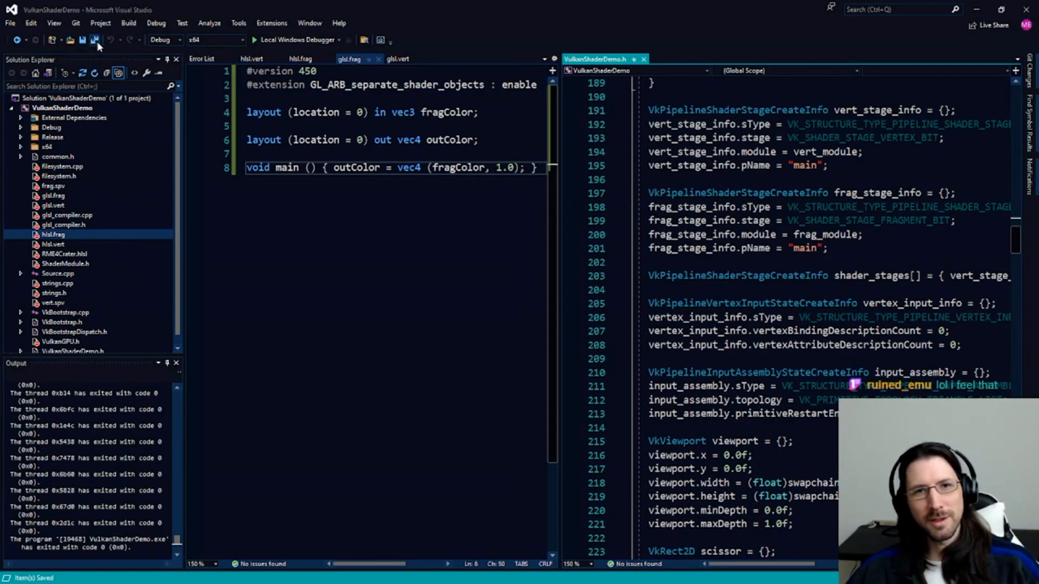